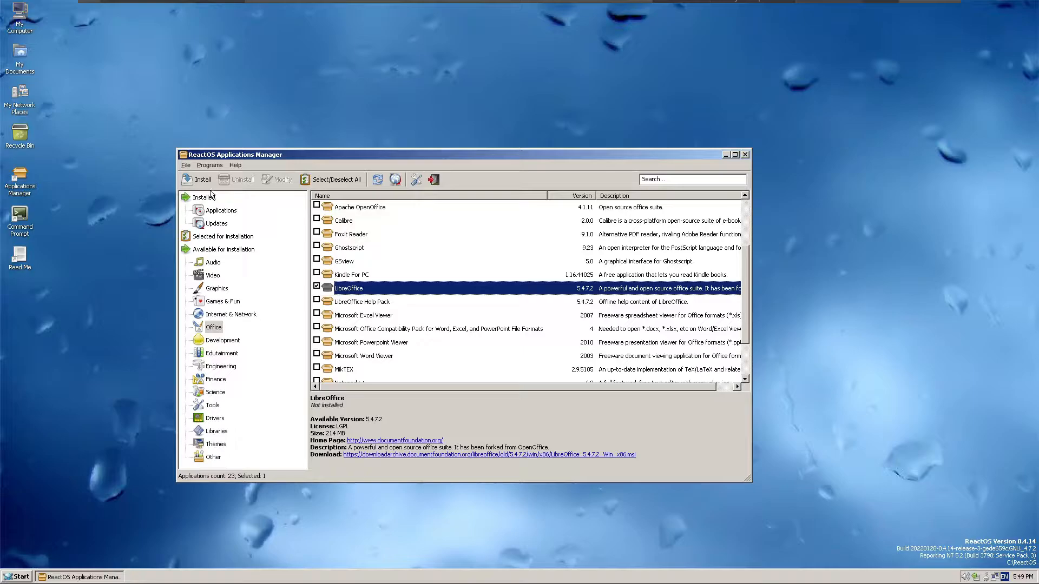
# Start installing the checked LibreOffice package from the Office category in Applications Manager
pyautogui.click(223, 340)
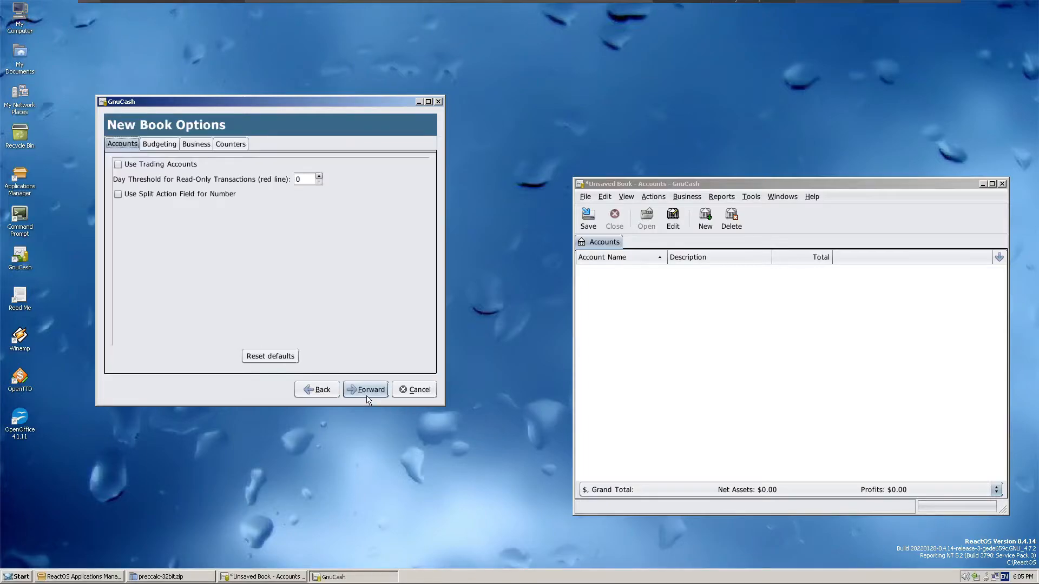
# Create a GnuCash book with Common Accounts, save it as 'test', and open Cash in Wallet
pyautogui.click(365, 389)
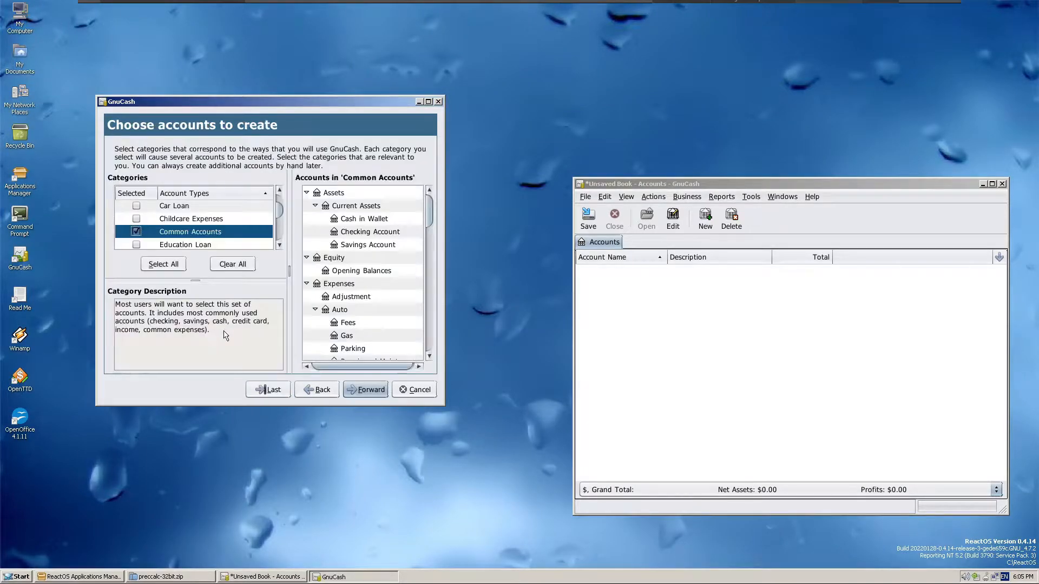
pyautogui.click(365, 389)
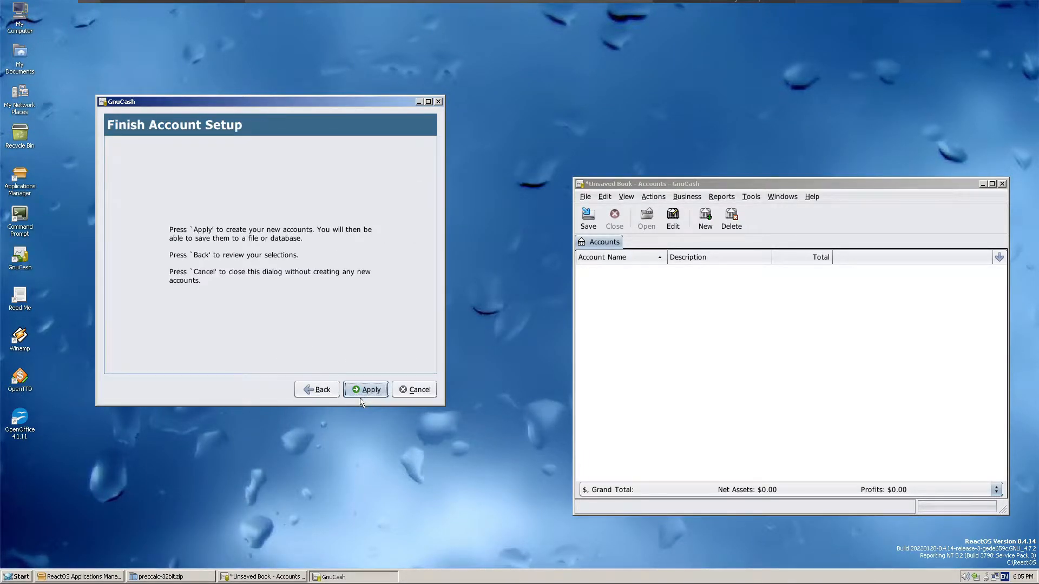
pyautogui.click(365, 389)
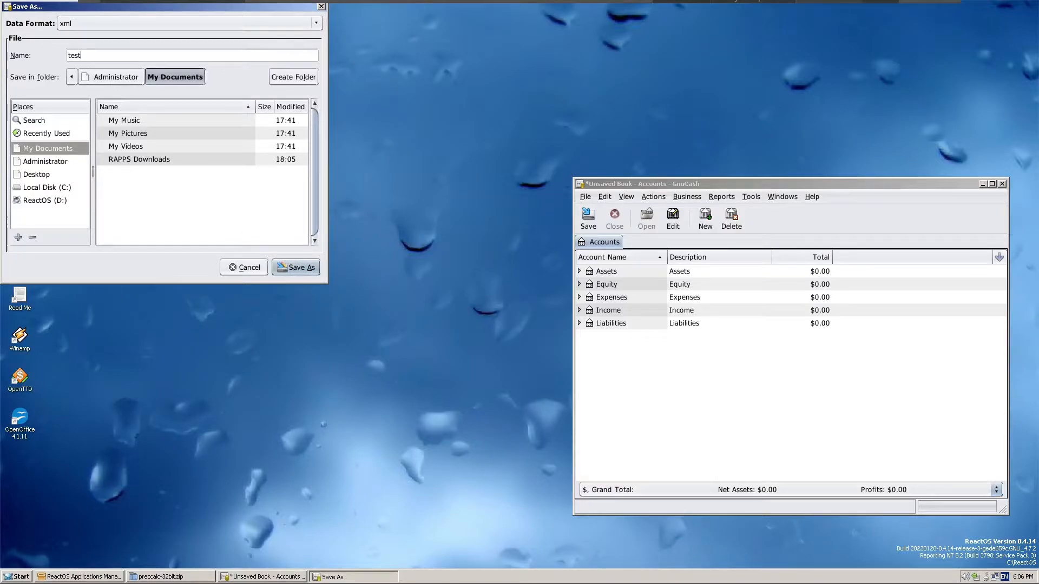
pyautogui.click(296, 267)
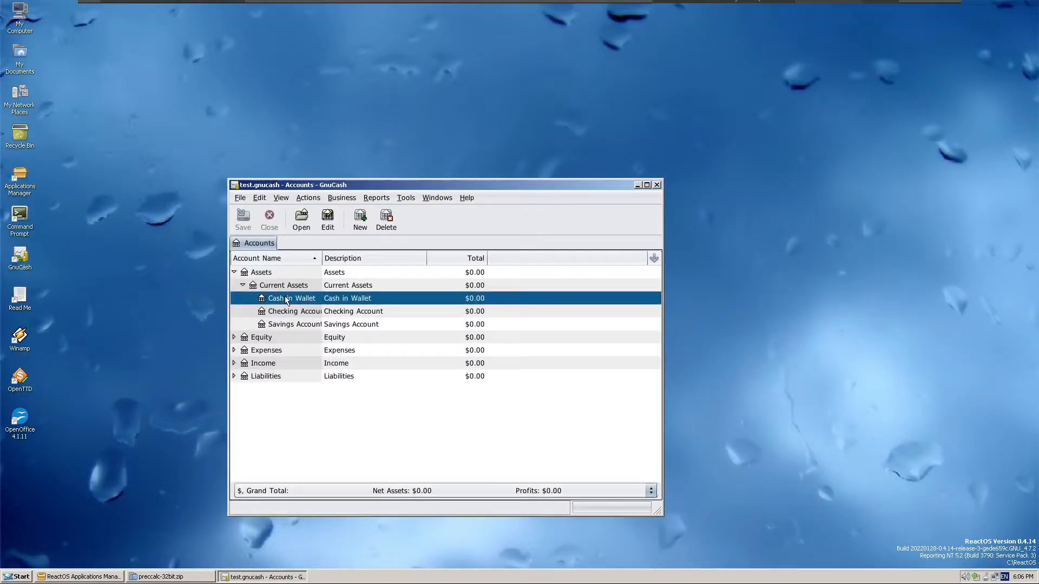
pyautogui.doubleClick(292, 298)
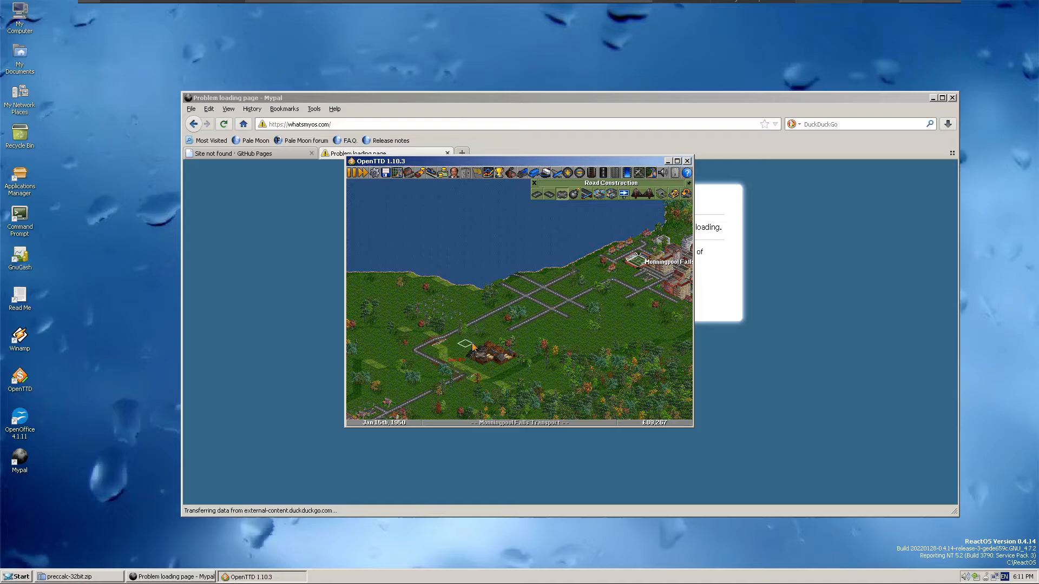
# Quit OpenTTD and close the Mypal browser
pyautogui.click(688, 171)
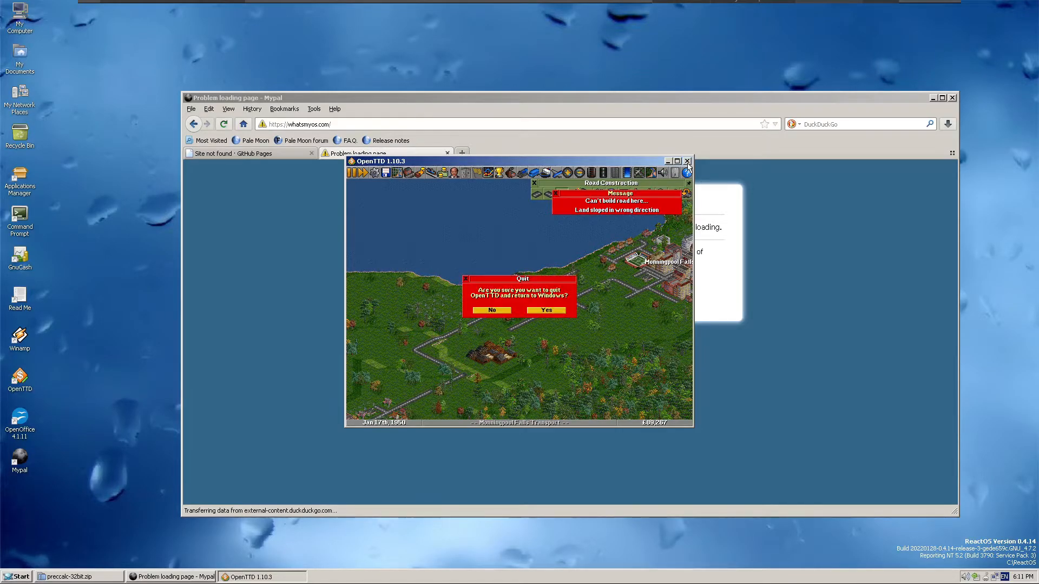
pyautogui.click(545, 310)
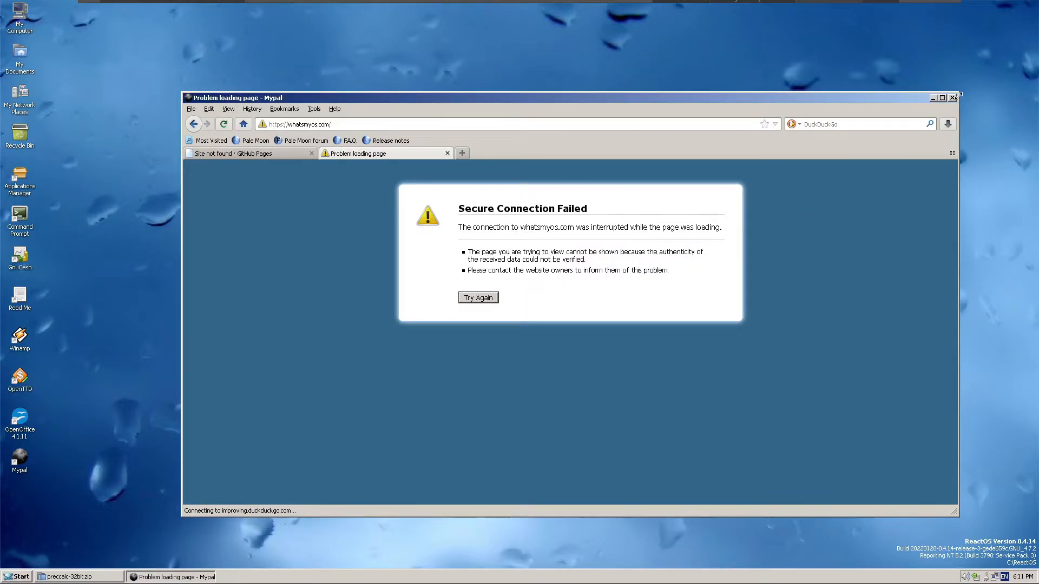
pyautogui.click(954, 97)
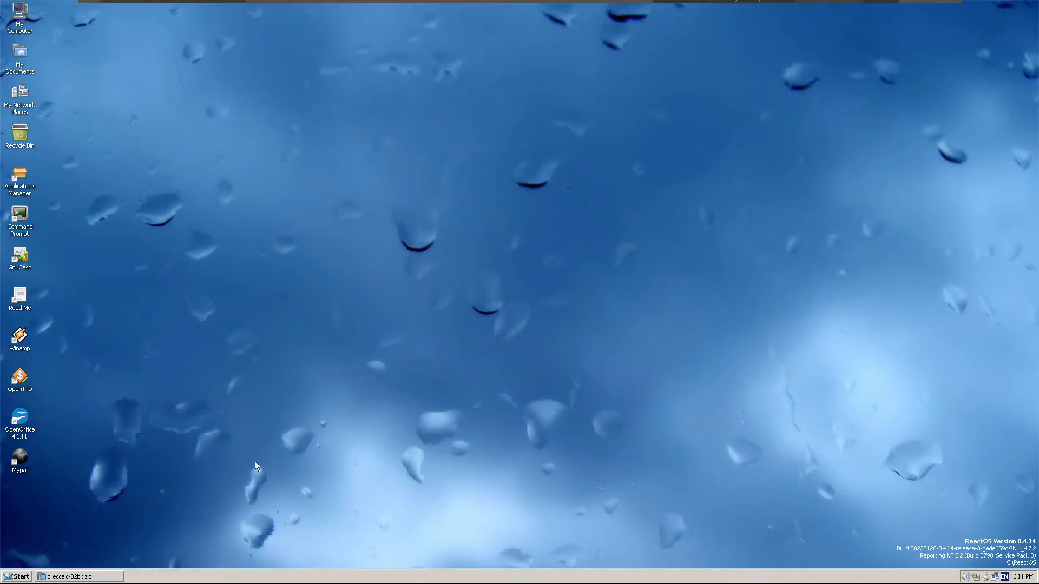
# Open the ReactOS Read Me in Notepad, scroll through it, and close it
pyautogui.click(16, 577)
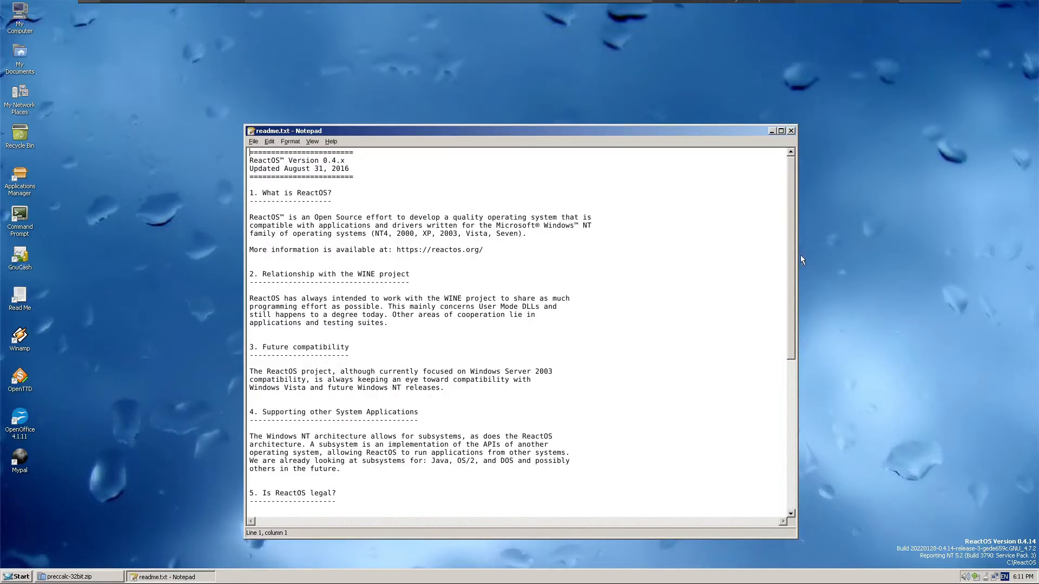
pyautogui.scroll(-3)
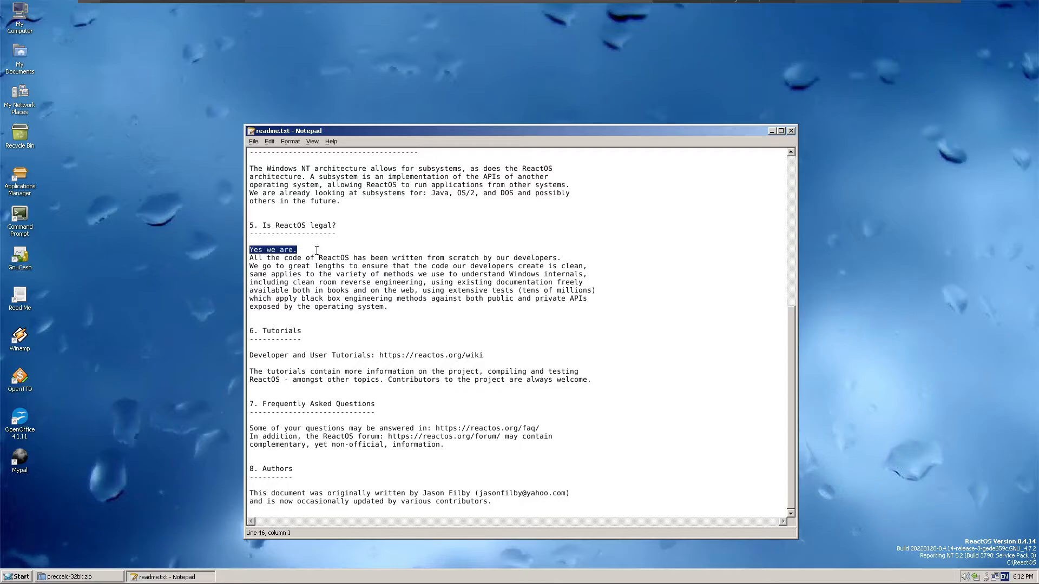
pyautogui.click(790, 130)
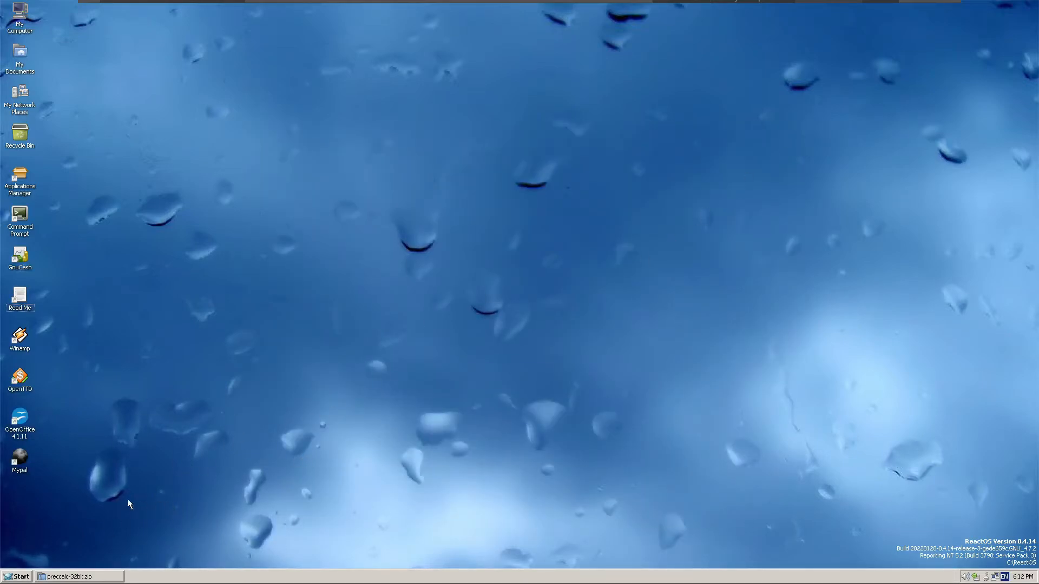
# Shut down ReactOS and move the ArcoLinux terminal window to the upper left
pyautogui.click(19, 577)
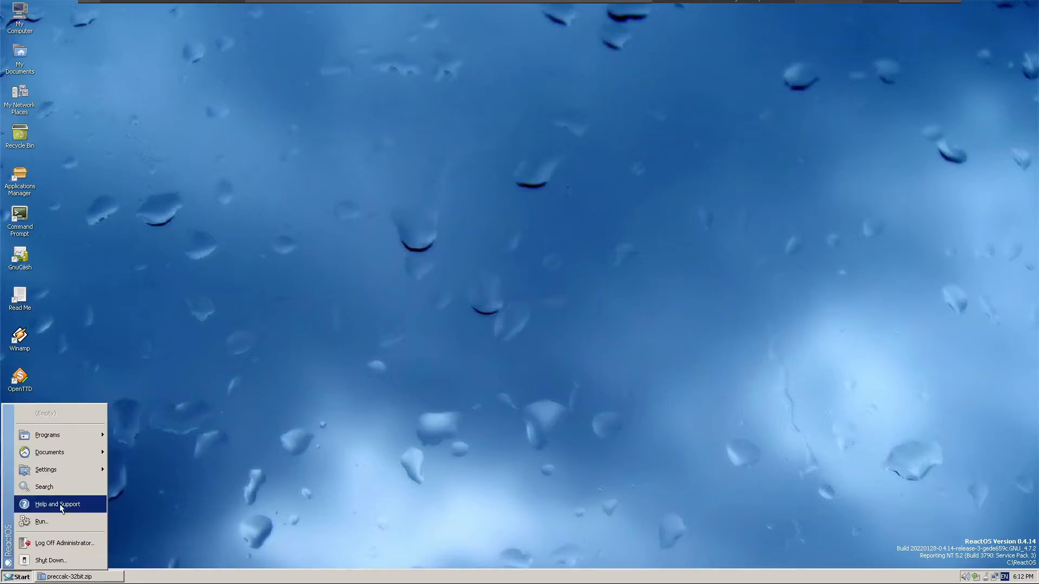
pyautogui.click(47, 434)
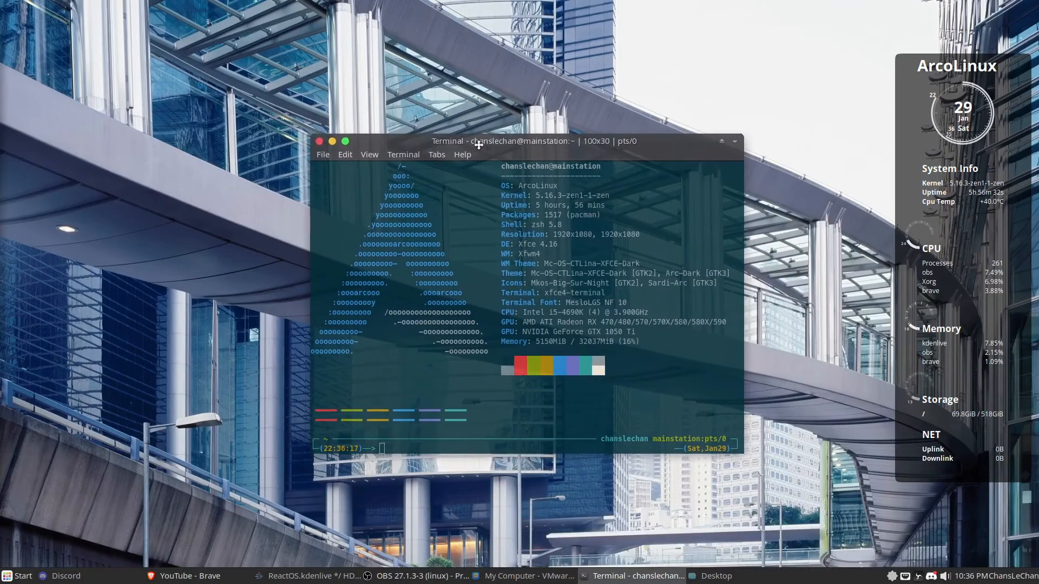
pyautogui.moveTo(477, 141); pyautogui.dragTo(285, 81)
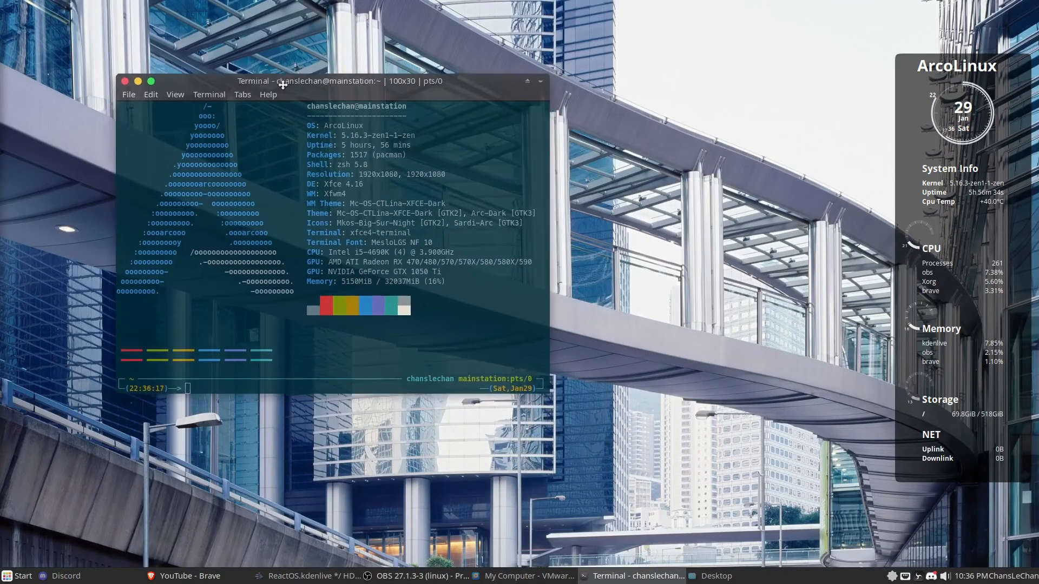